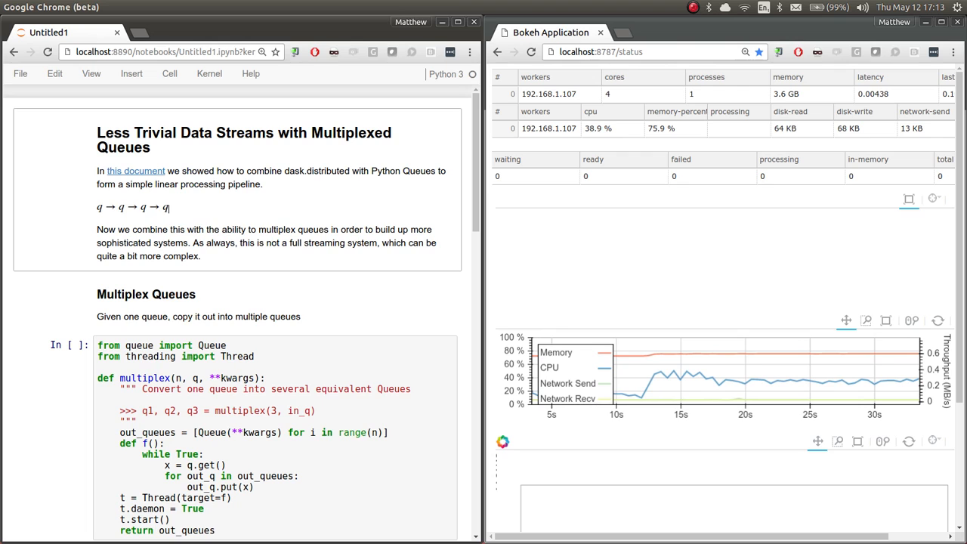
- Run the multiplex helper and Executor cells to connect to the scheduler at localhost:8786
scroll(down, 3)
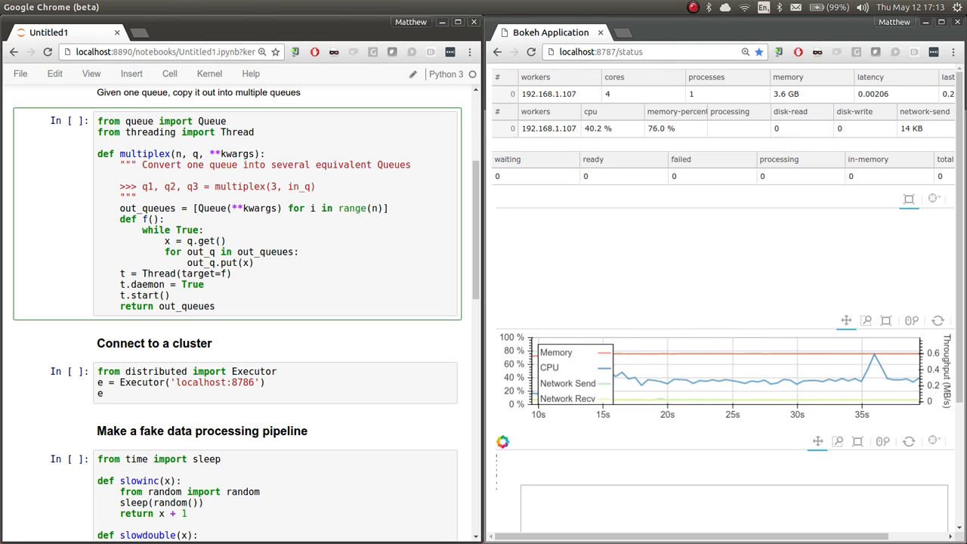
double_click(298, 188)
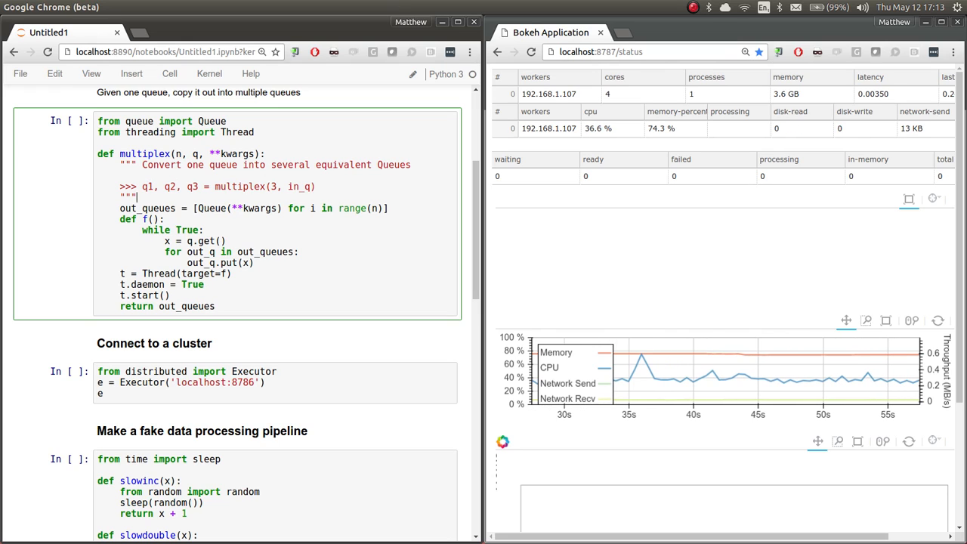
key(shift+enter)
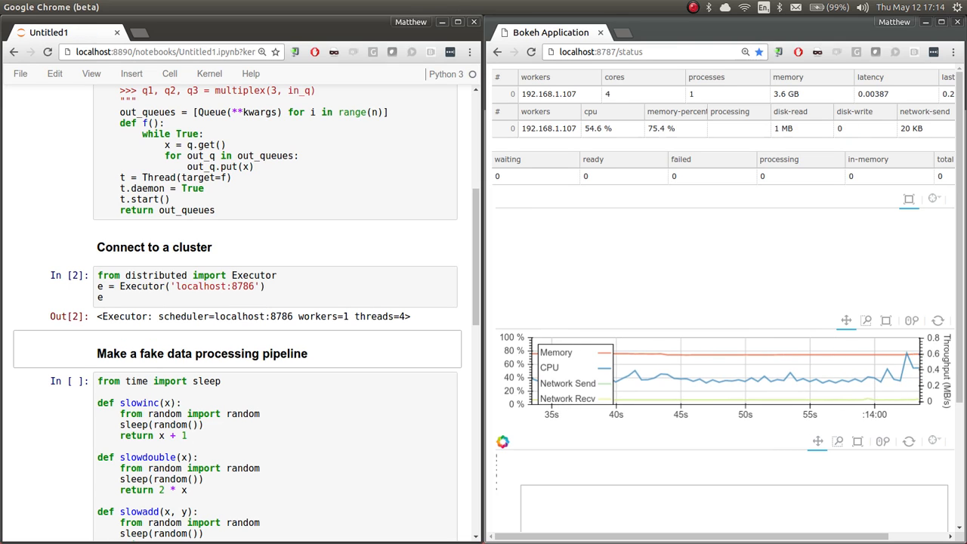
- Scroll down to the fake data pipeline section with the slowinc, slowdouble, slowadd code
scroll(down, 3)
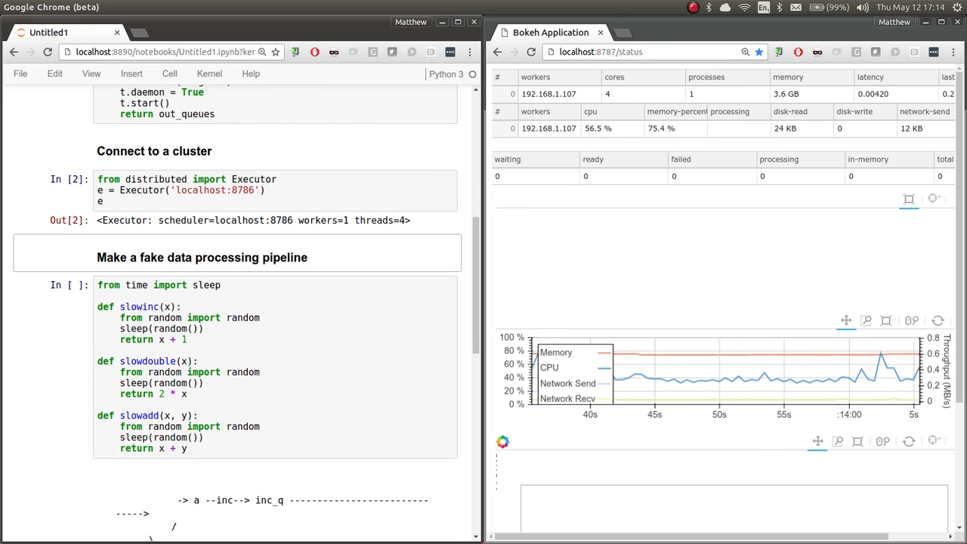
scroll(down, 3)
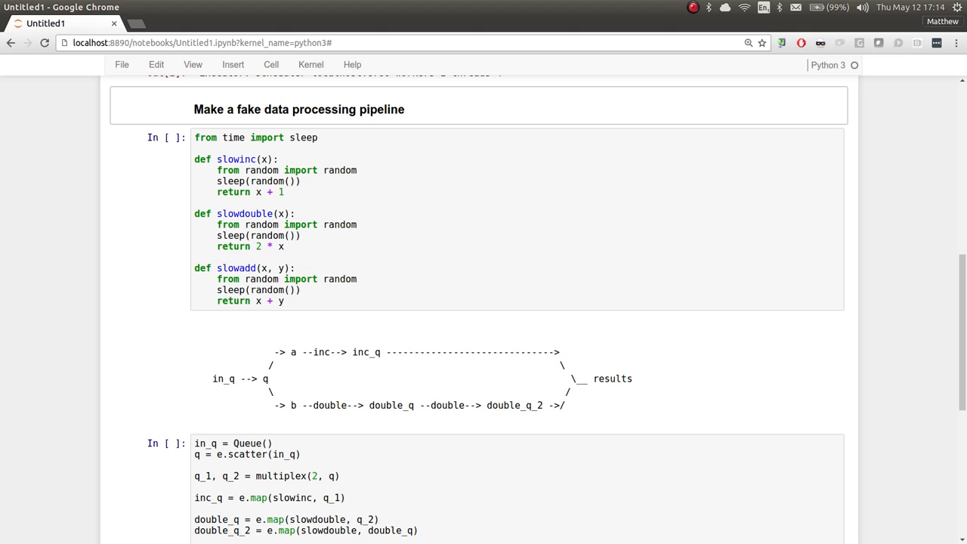
- Run the cell defining slowinc, slowdouble and slowadd and review the pipeline cell
click(262, 278)
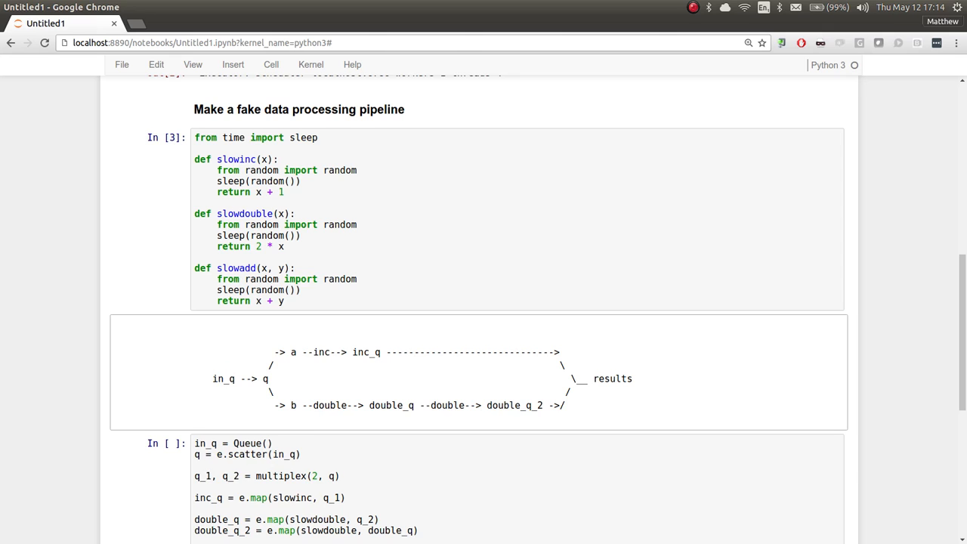
scroll(down, 3)
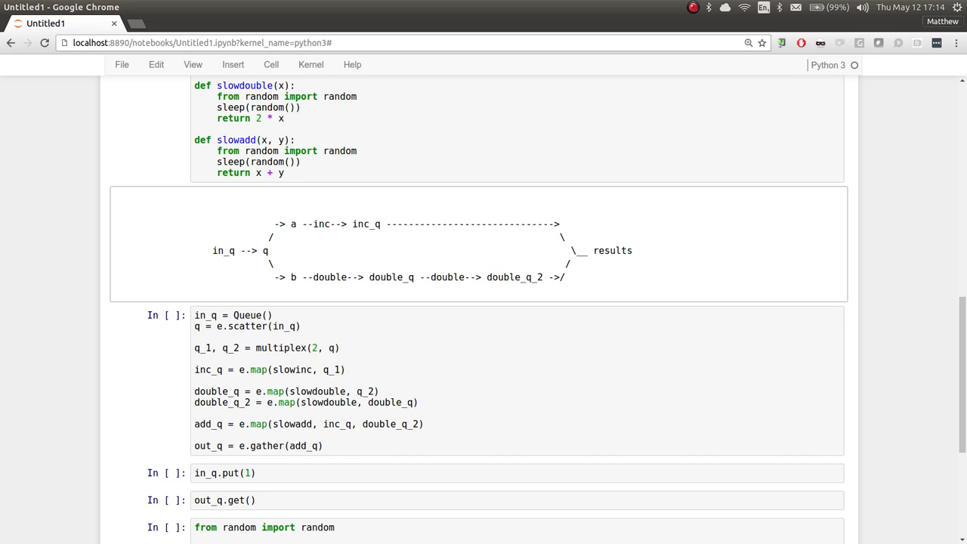
double_click(265, 251)
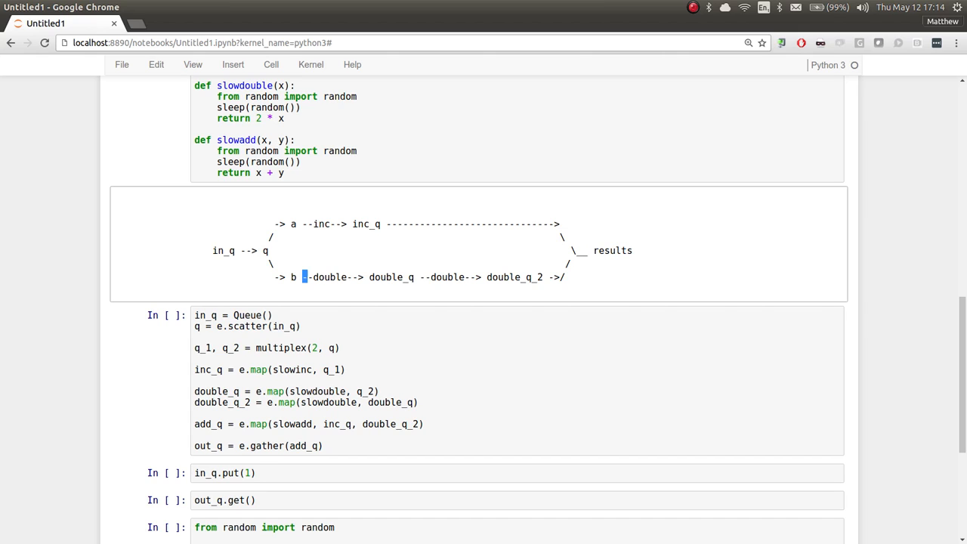
drag(303, 276, 565, 277)
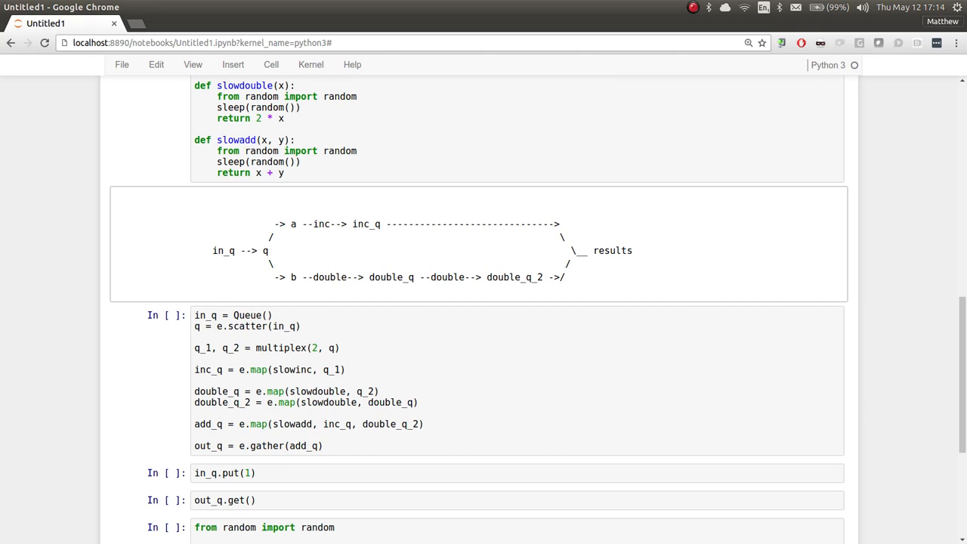
- Run the cell wiring the scatter, multiplex, map and gather queues on the cluster
double_click(613, 251)
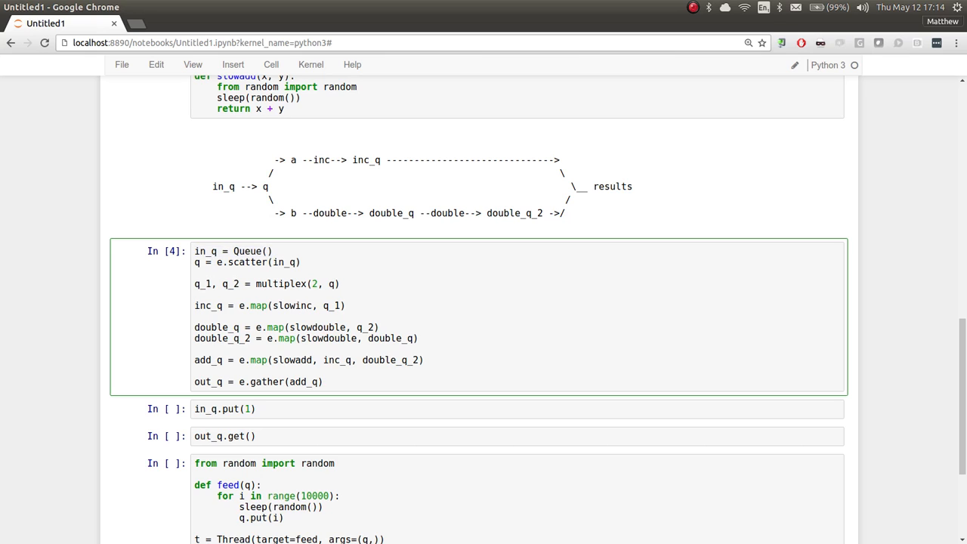
double_click(197, 263)
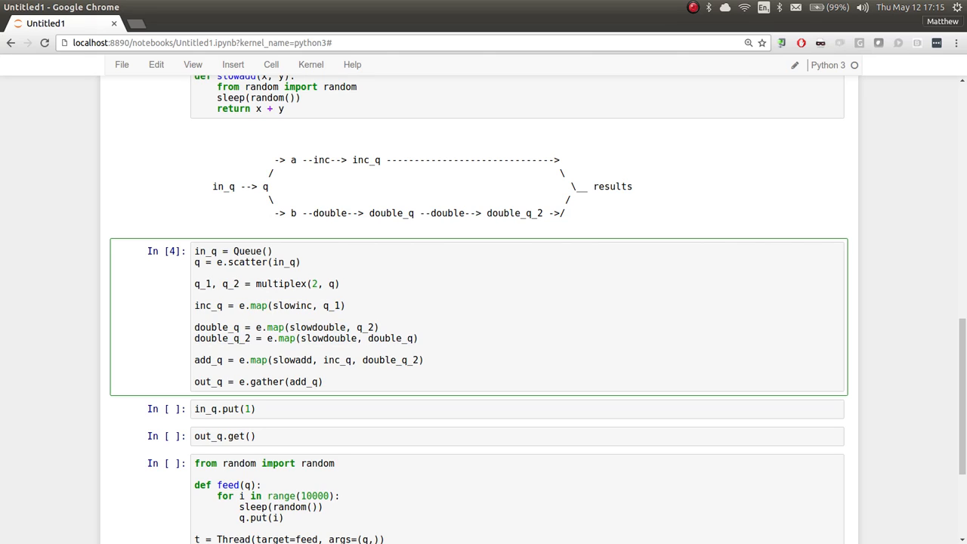
double_click(332, 360)
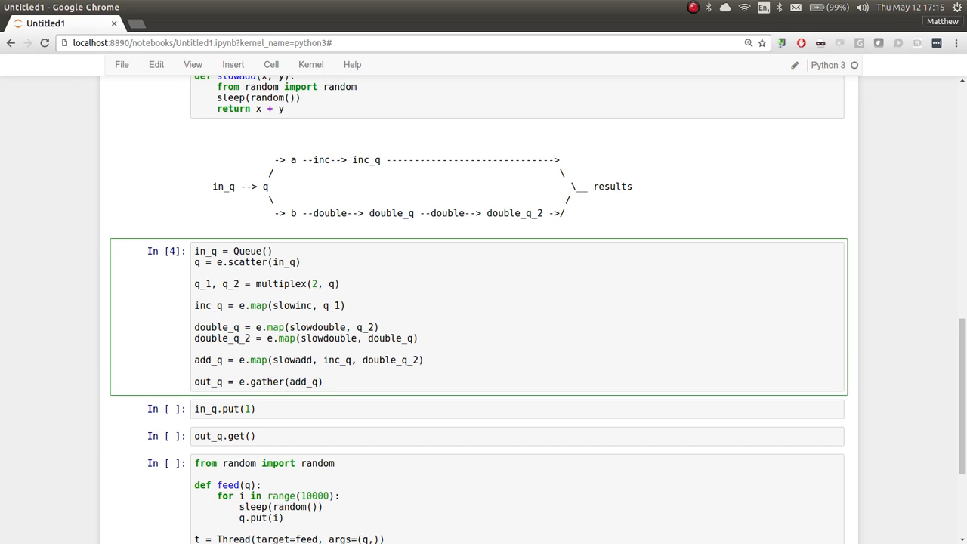
scroll(down, 3)
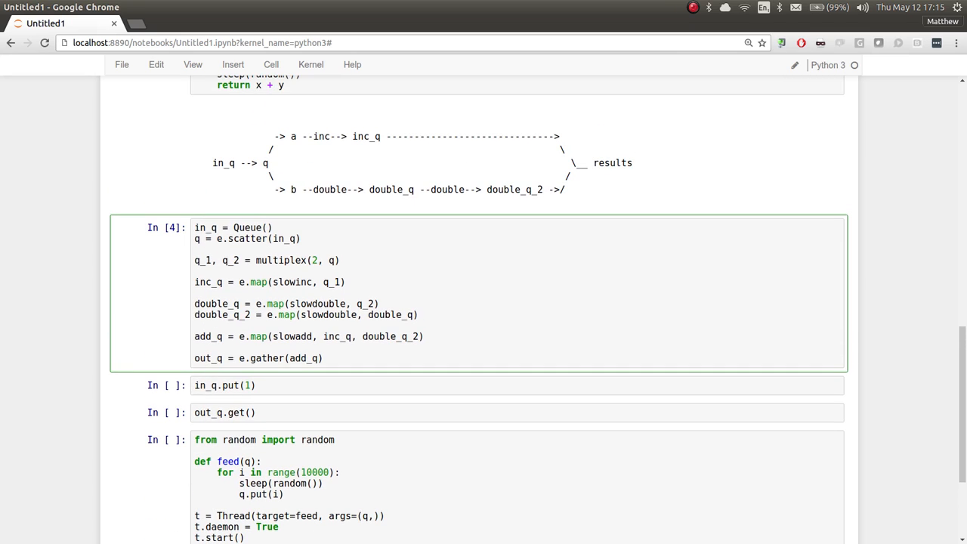
- Send 1 through the pipeline to get 6 back, then start the feeder thread streaming results
click(206, 358)
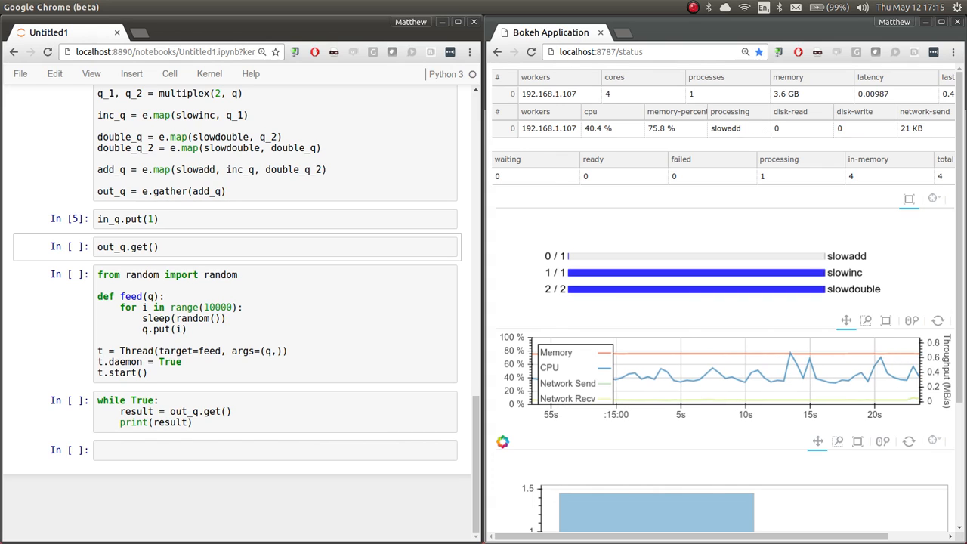
scroll(down, 3)
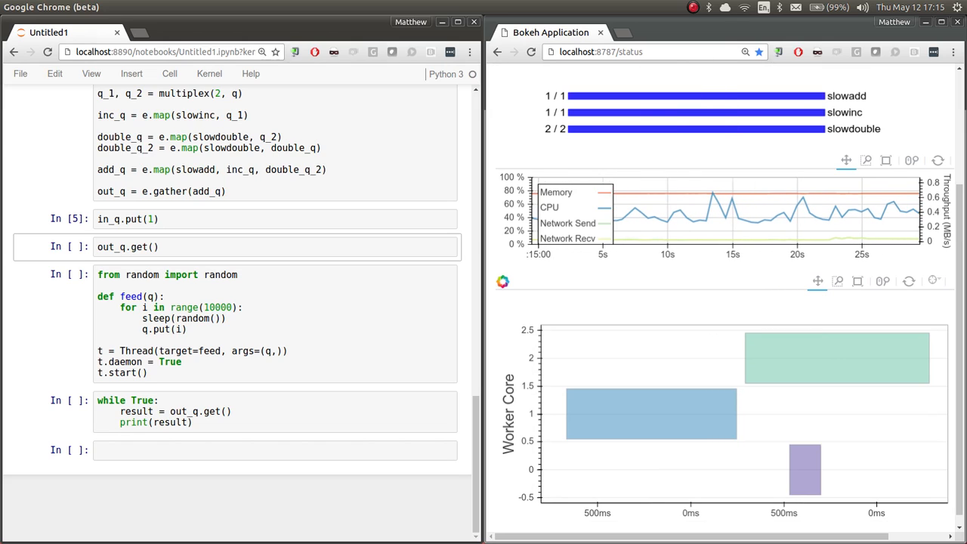
mouse_move(642, 128)
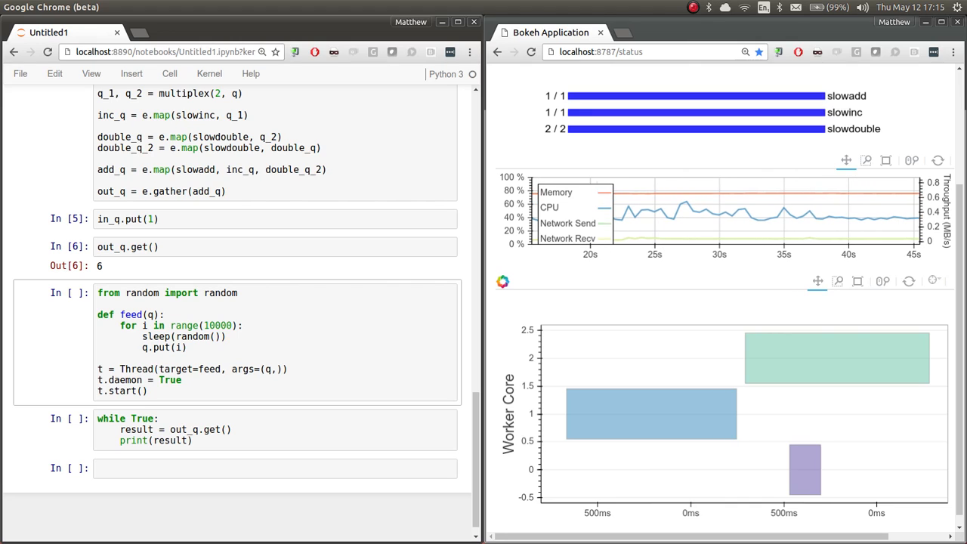
click(242, 293)
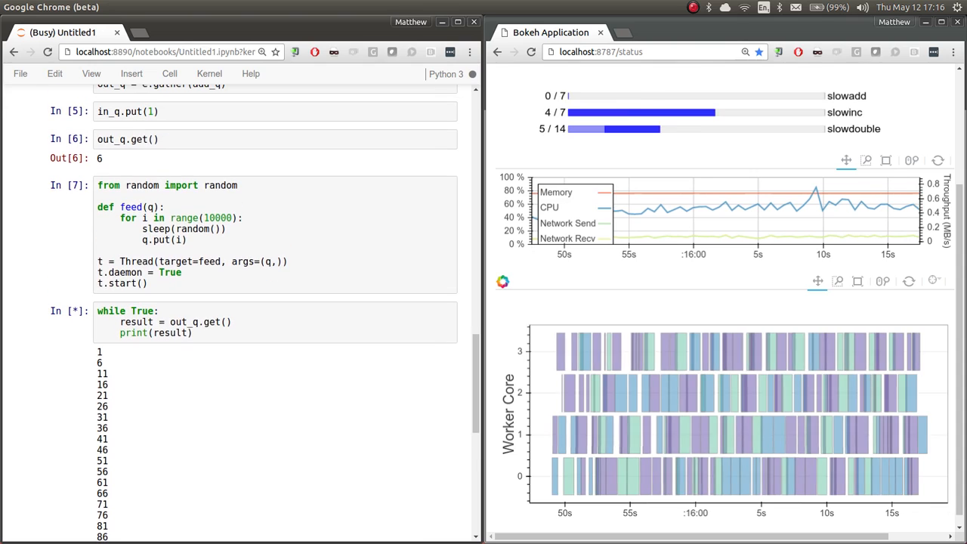
mouse_move(813, 363)
text(dworker)
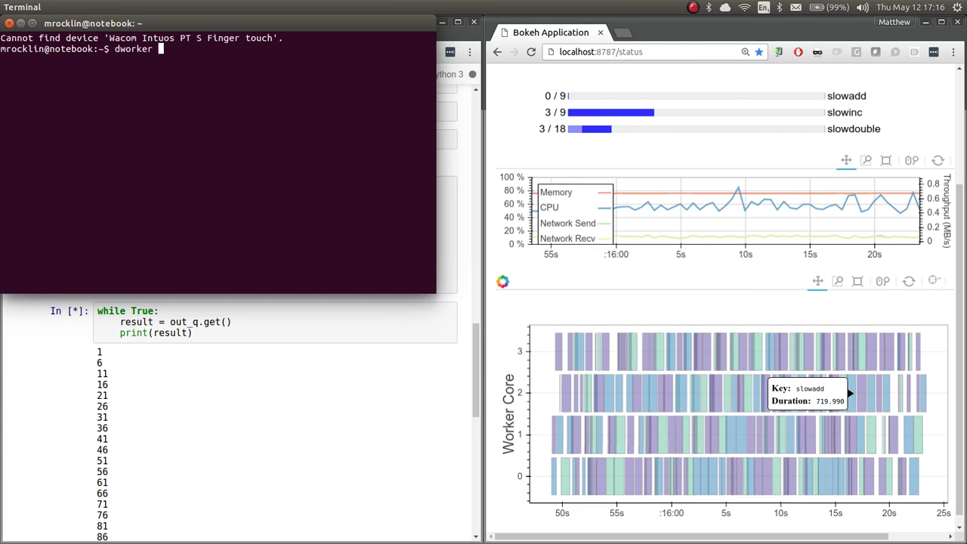
- Begin entering the dworker command with the local scheduler address in the Terminal
text(local)
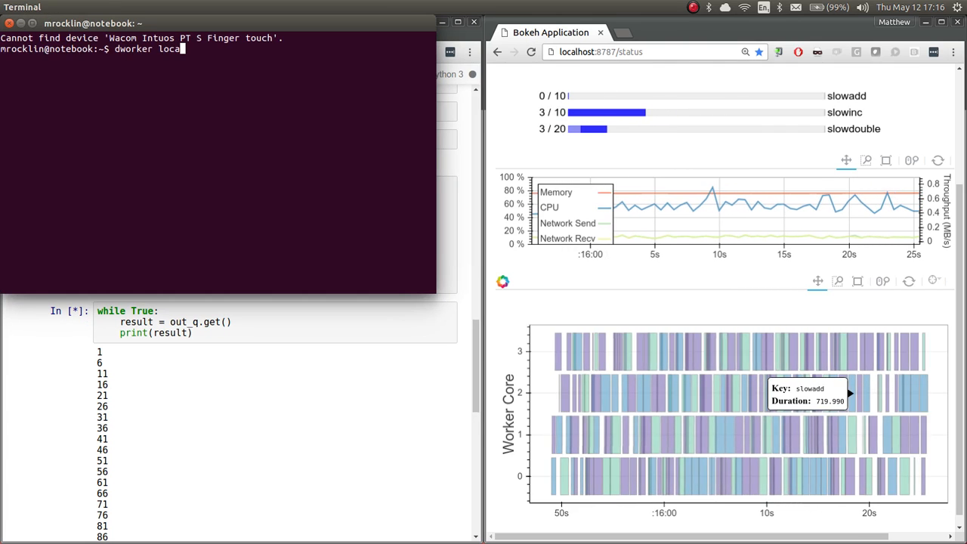